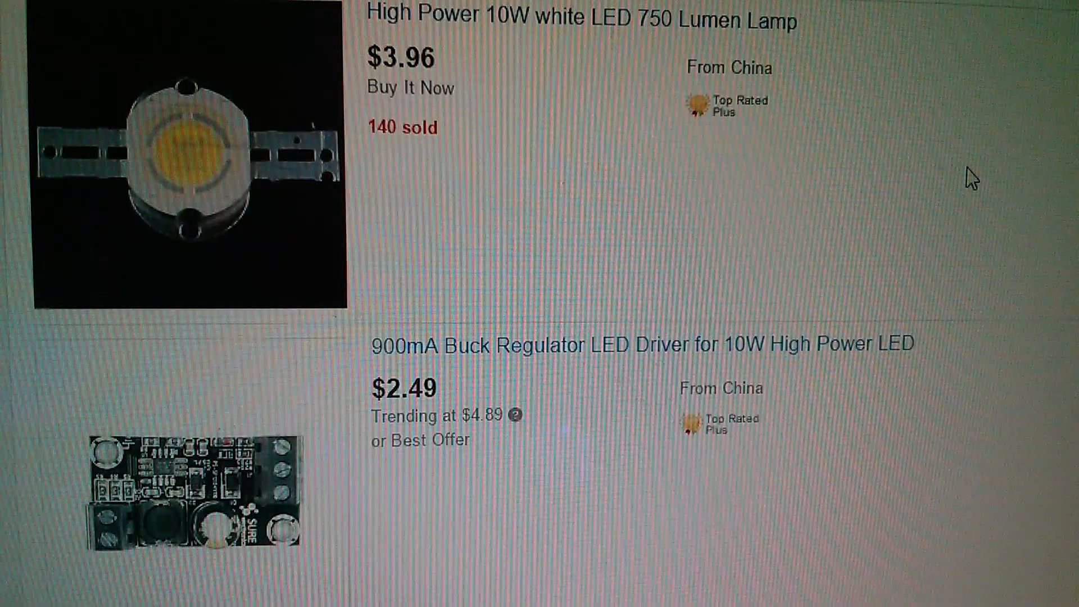
scroll(down, 3)
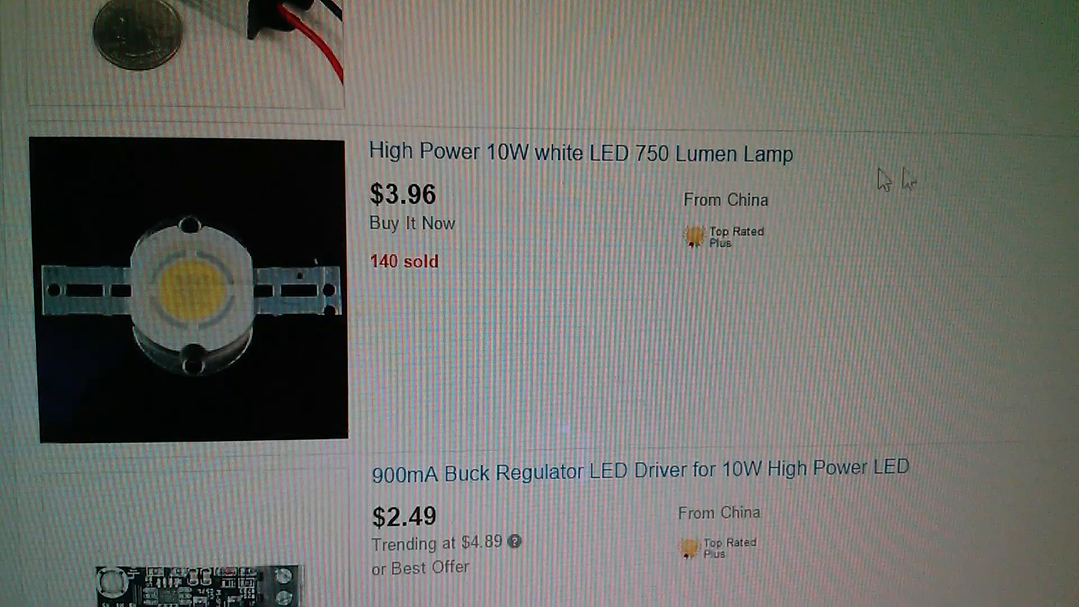
mouse_move(496, 160)
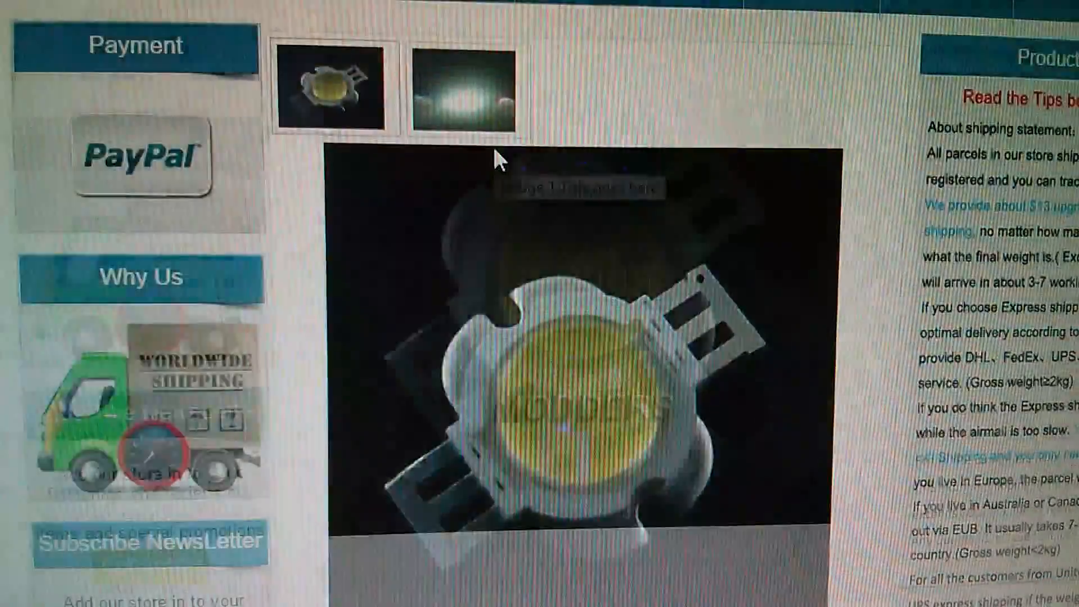
scroll(down, 3)
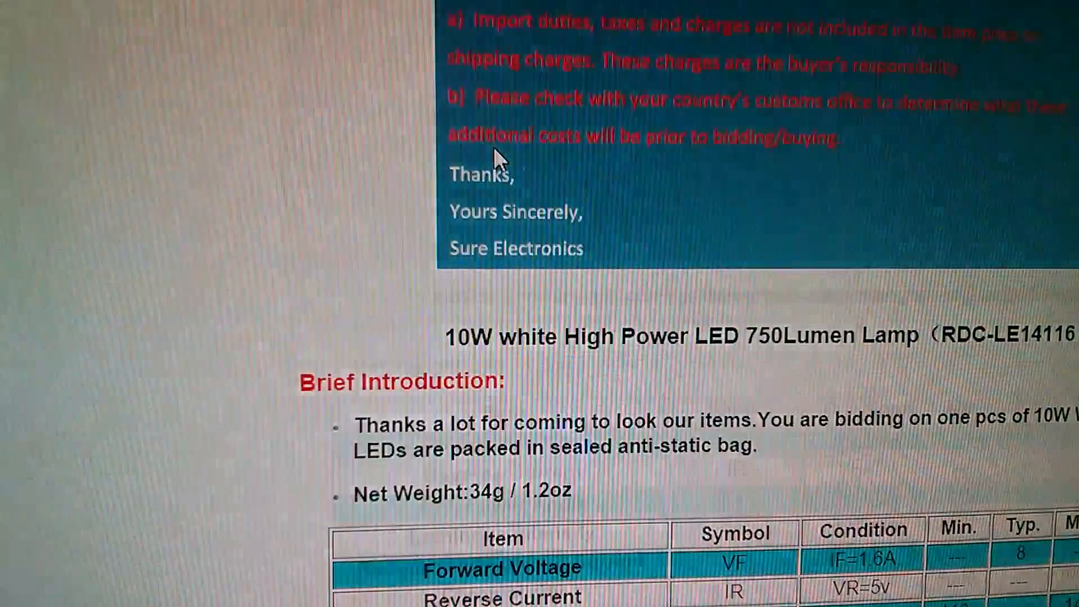
scroll(down, 3)
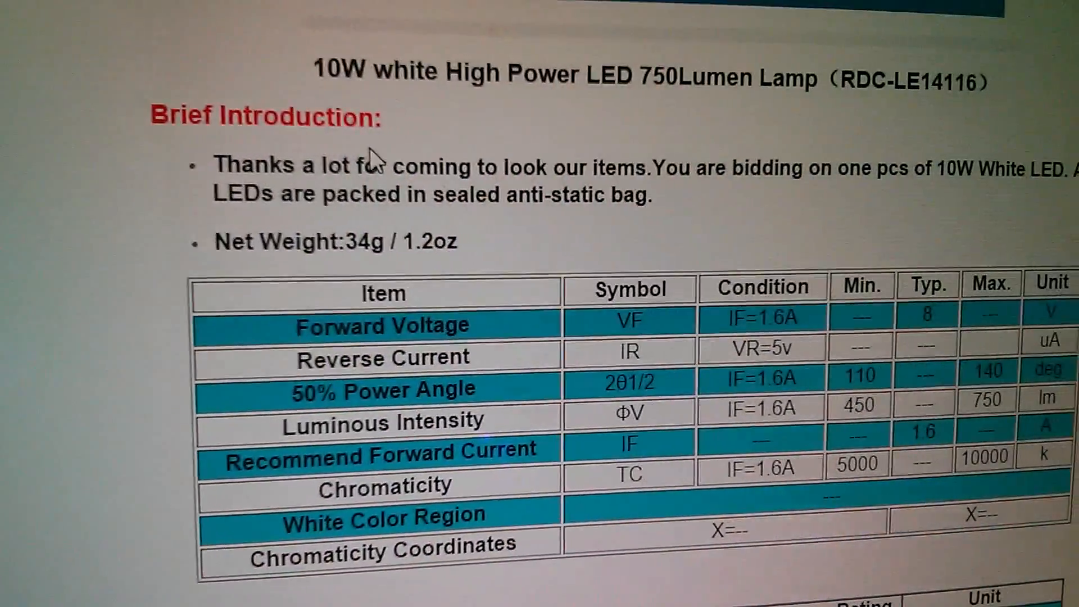